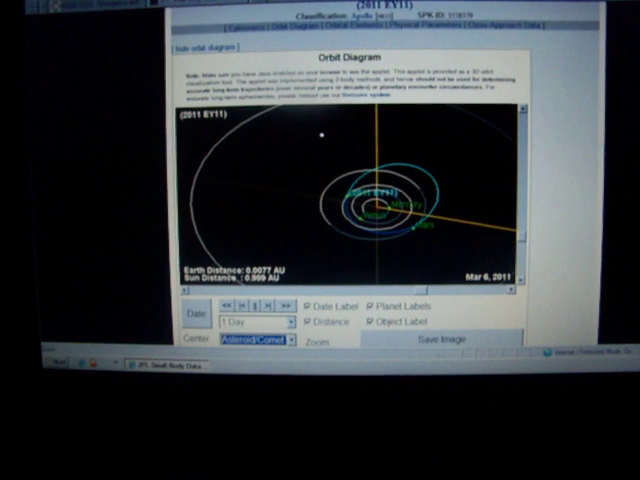
Scroll the North America event map and open the San Luis Potosí biological hazard marker.
scroll("down", 3)
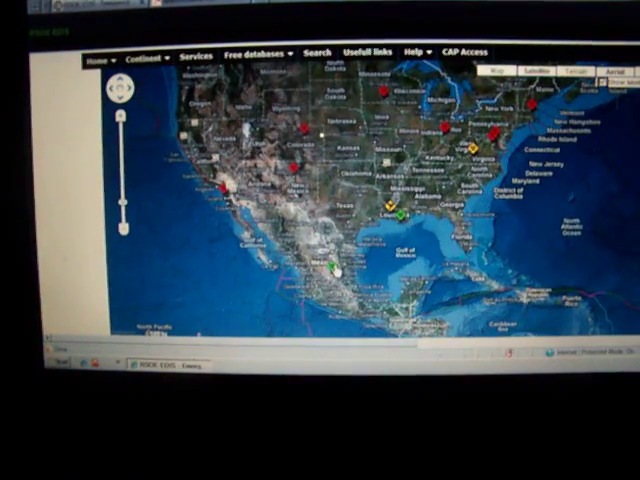
left_click(332, 266)
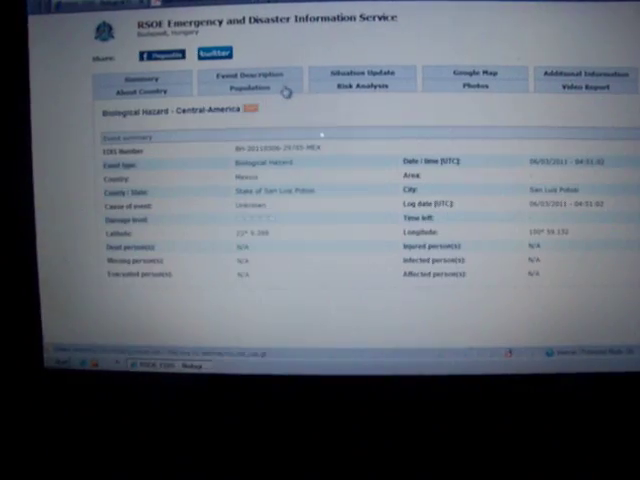
Open the Event Description tab to read about the mad-cow-like livestock disease.
left_click(250, 77)
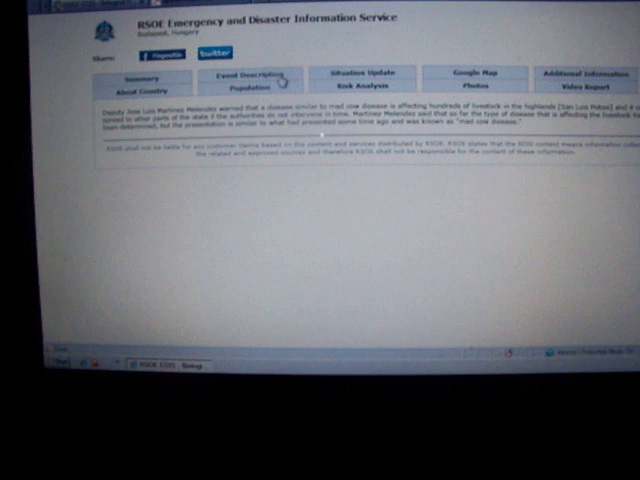